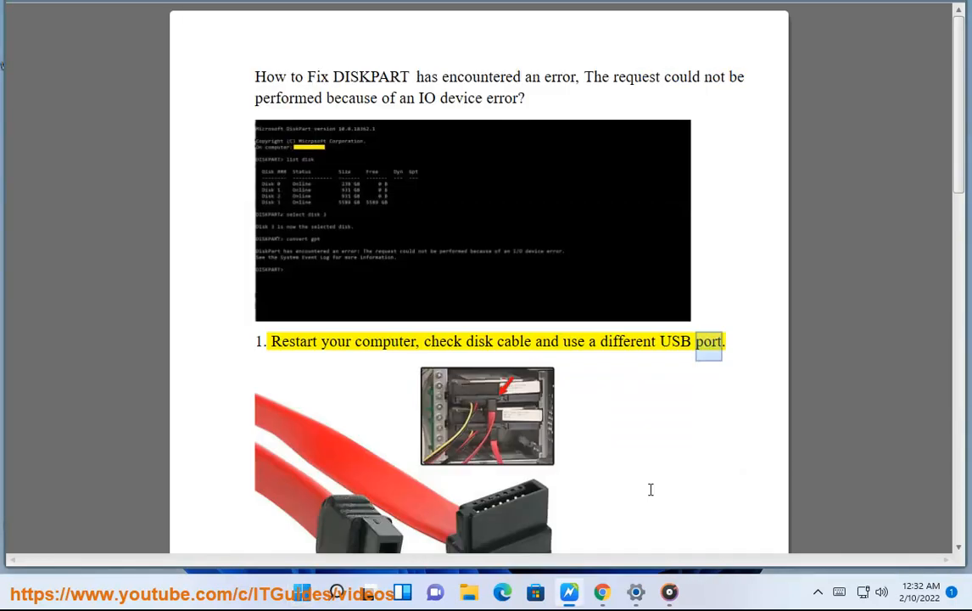
Step: Scroll the DISKPART IO error guide past fix 1 to step 2, StorageDevicePolicies
scroll("down", 3)
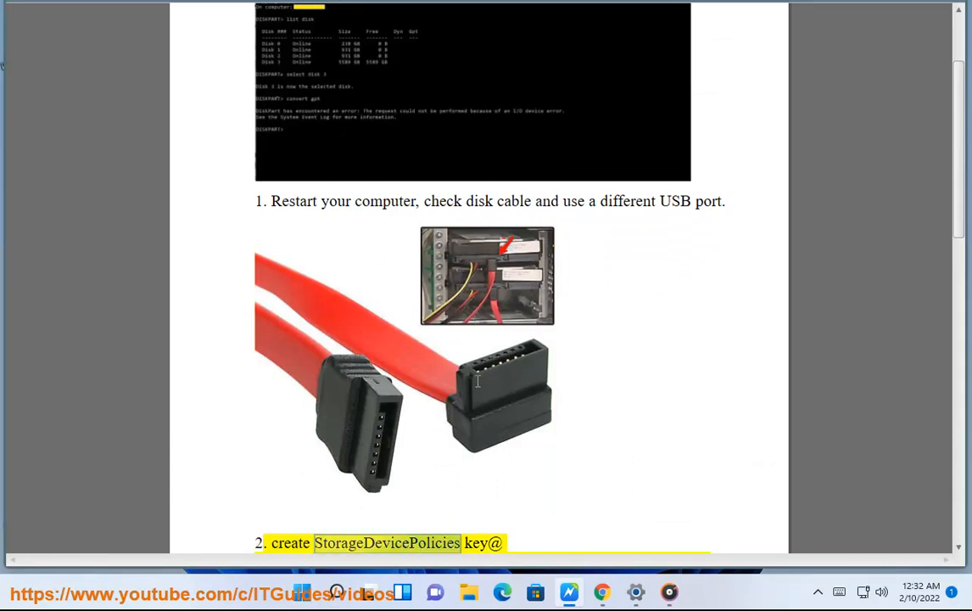
scroll("down", 3)
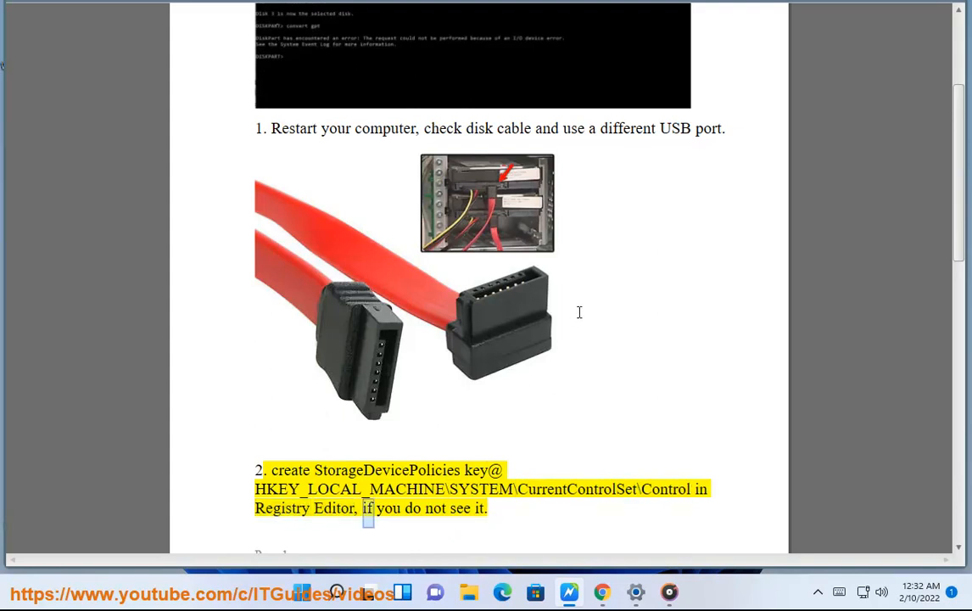
scroll("down", 3)
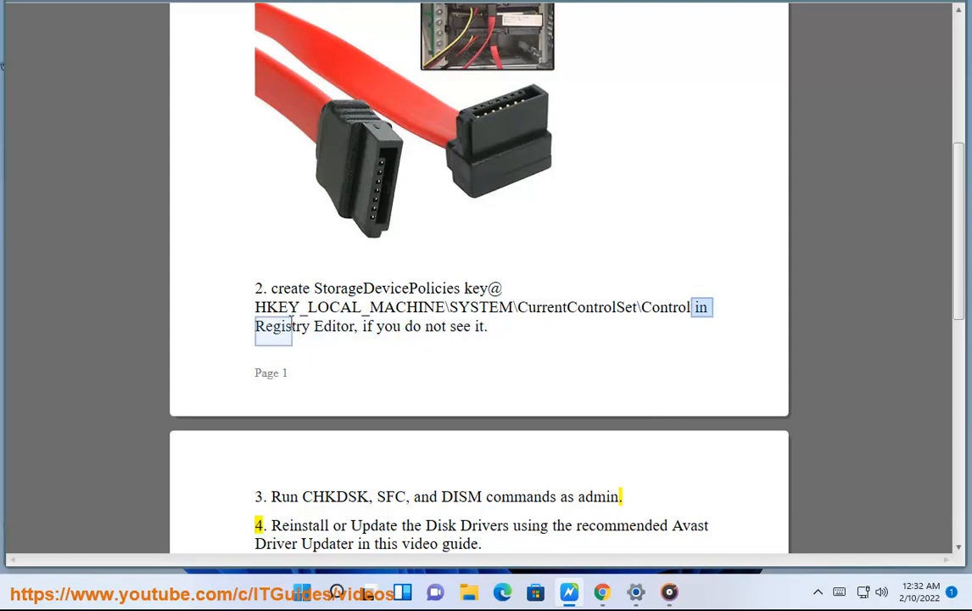
Step: Select the guide's HKLM\SYSTEM\CurrentControlSet\Control path and focus the command field
left_click_drag(255, 307, 691, 307)
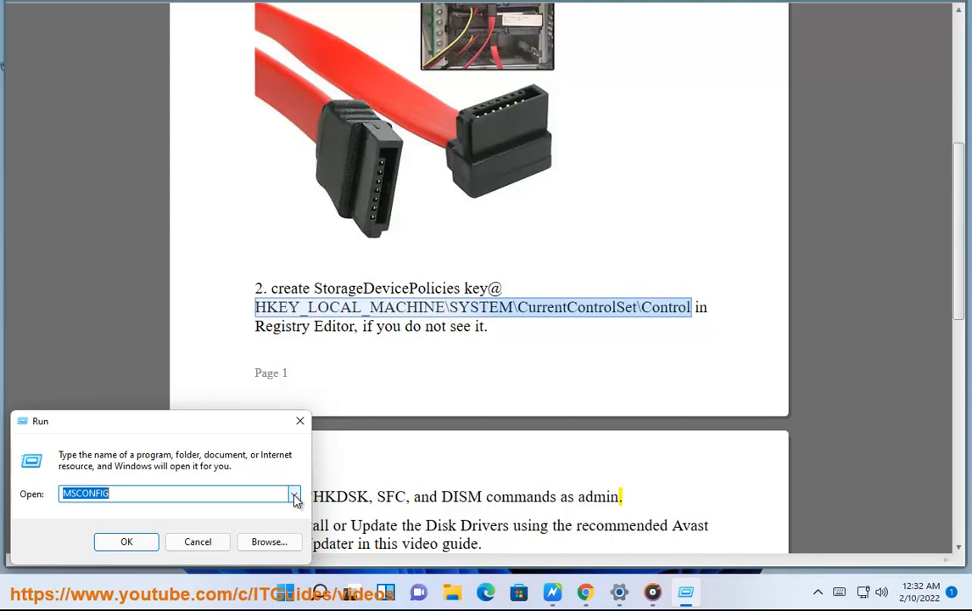
left_click(198, 541)
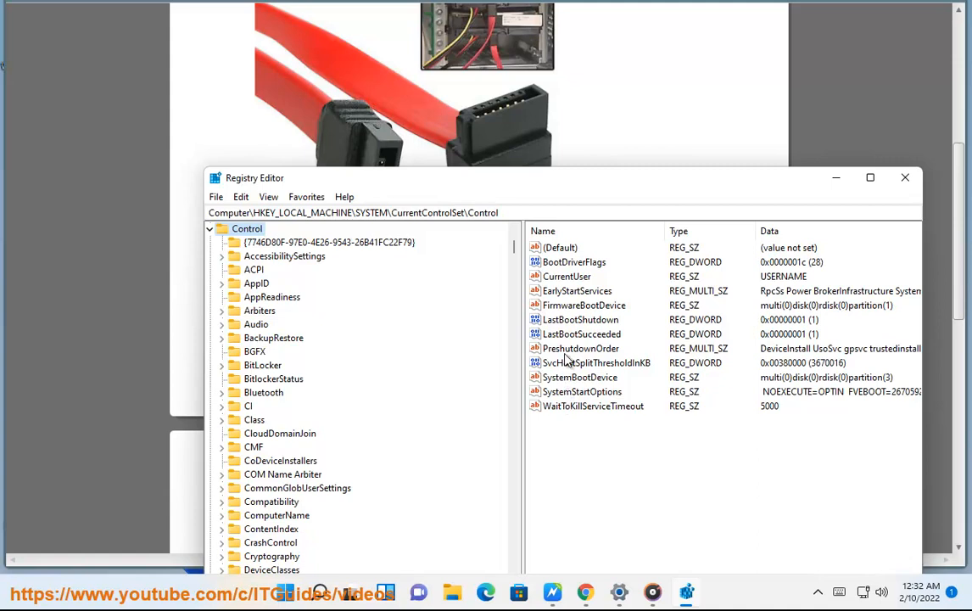
Step: Open the new StorageDevicePolicies DWORD under Control to edit its data
left_click(597, 363)
type("StorageDevicePolicies")
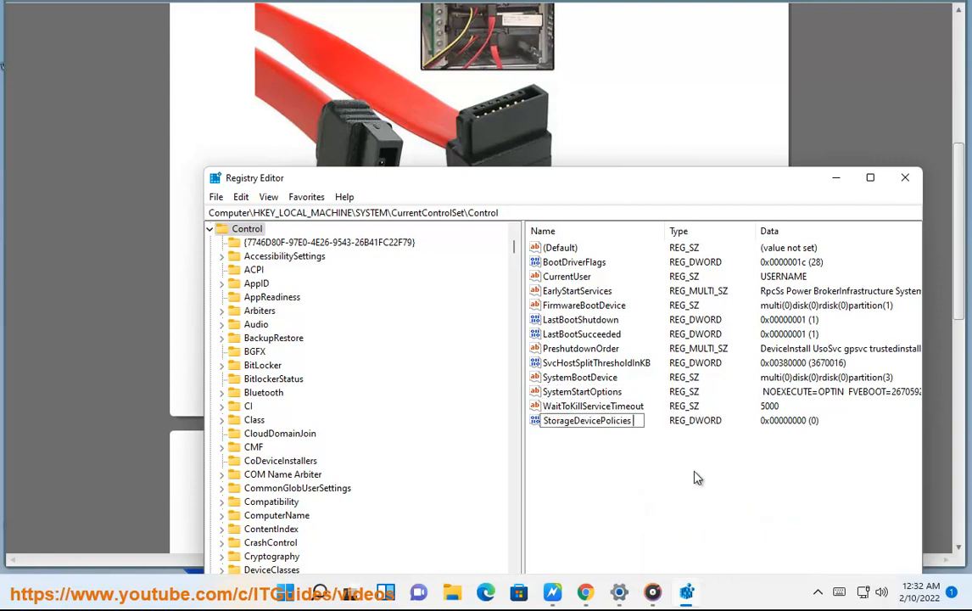
double_click(586, 420)
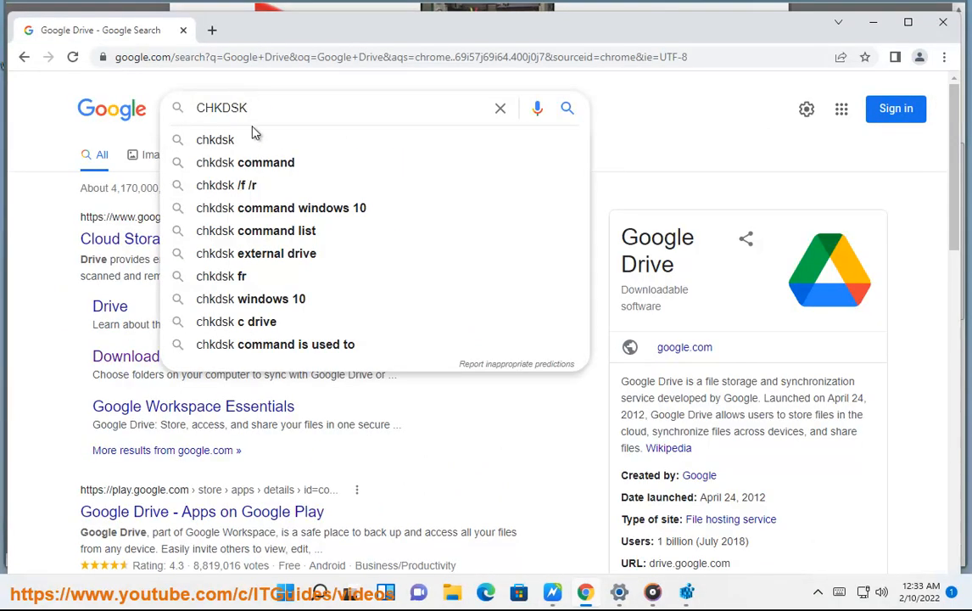
Step: Run the Google 'chkdsk /f /r' suggestion search
left_click(226, 185)
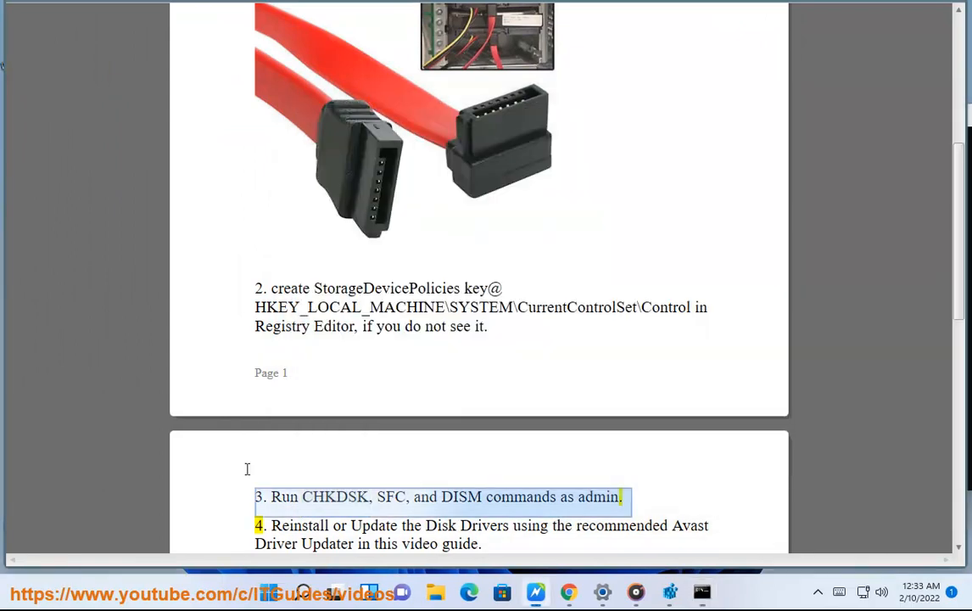
Step: Search Google for DISM RestoreHealth and enter DISM /Online /Cleanup-Image /RestoreHealth
left_click(701, 592)
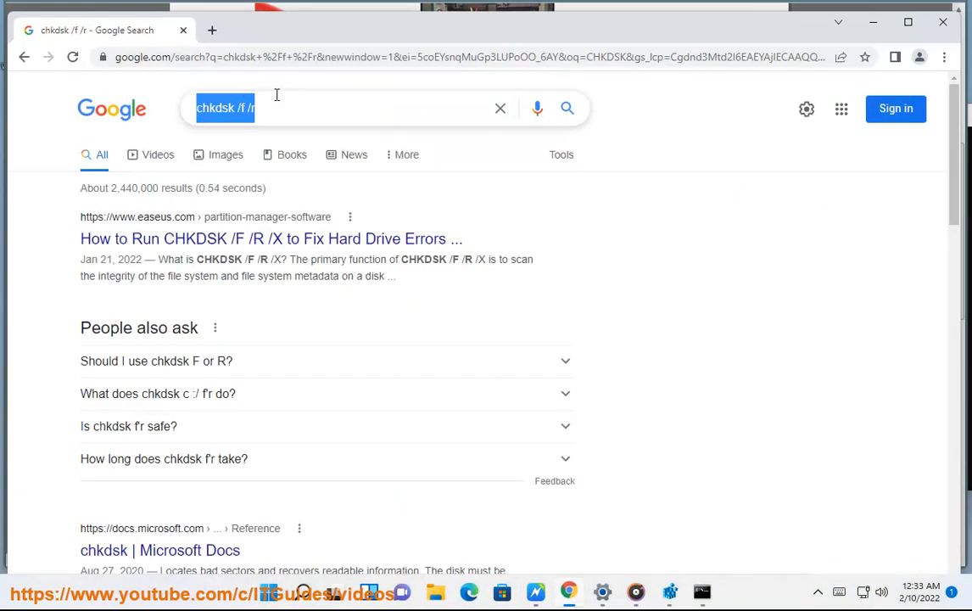
type("DISM")
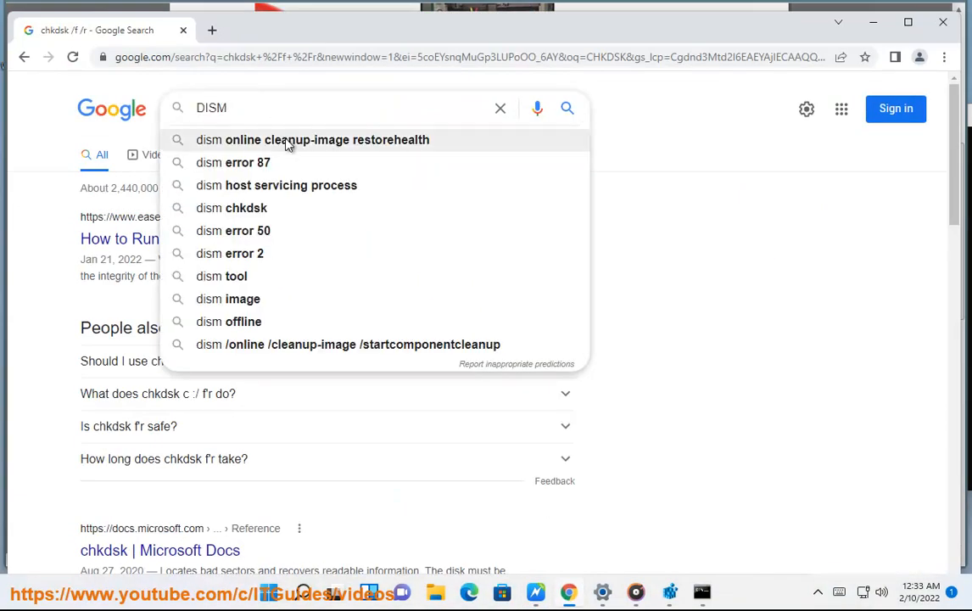
left_click(327, 139)
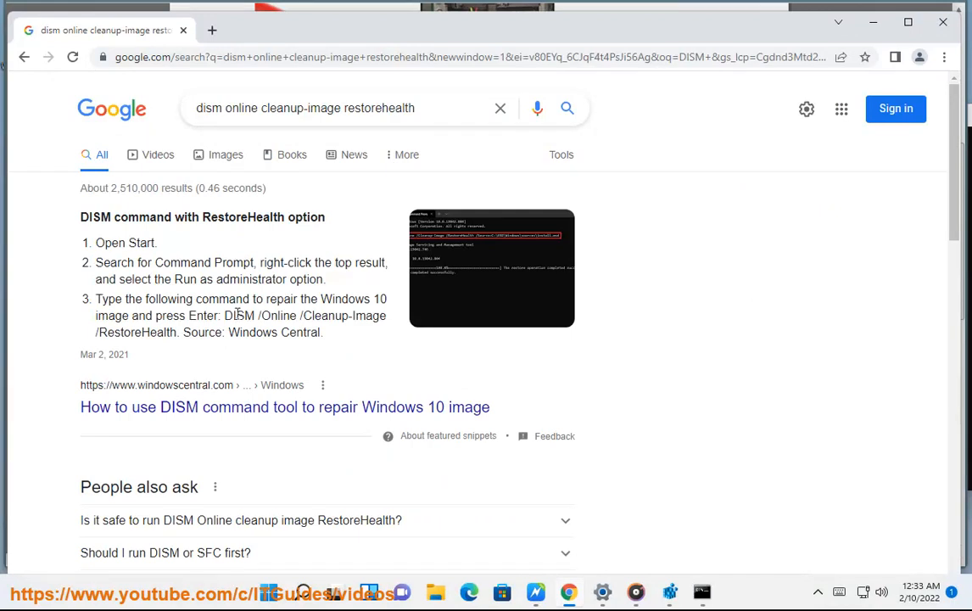
left_click_drag(225, 315, 175, 331)
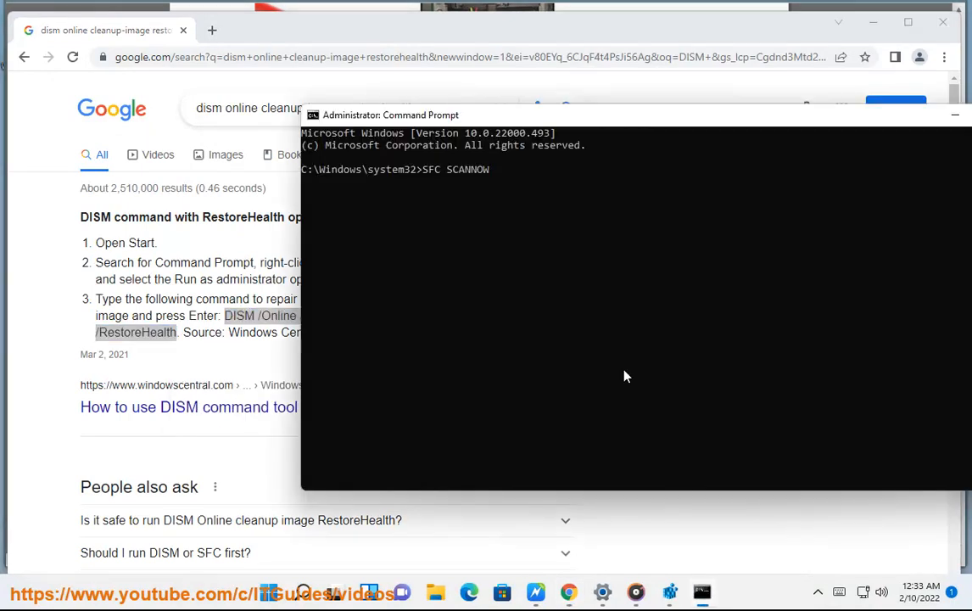
type("DISM /Online /Cleanup-Image /RestoreHealth")
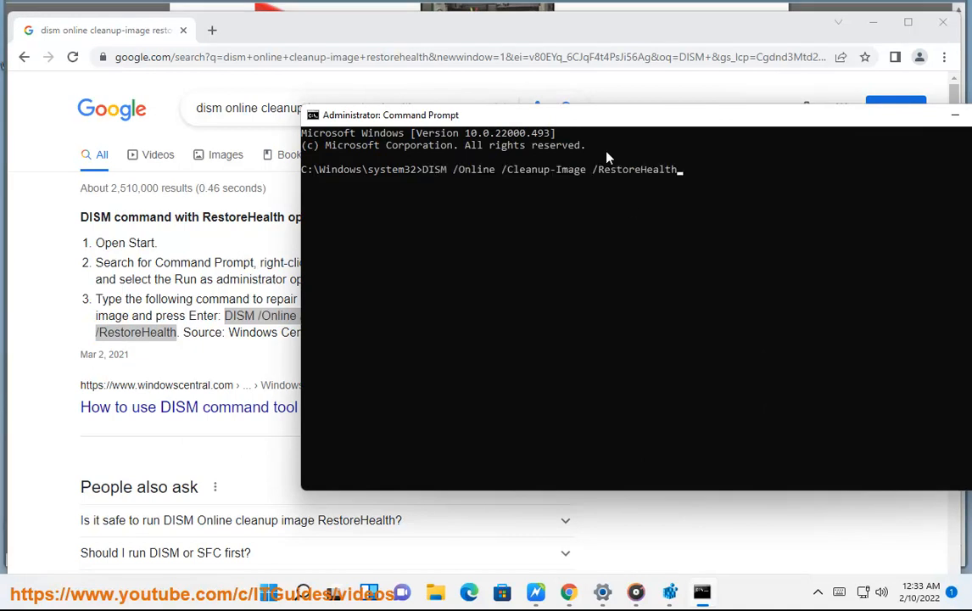